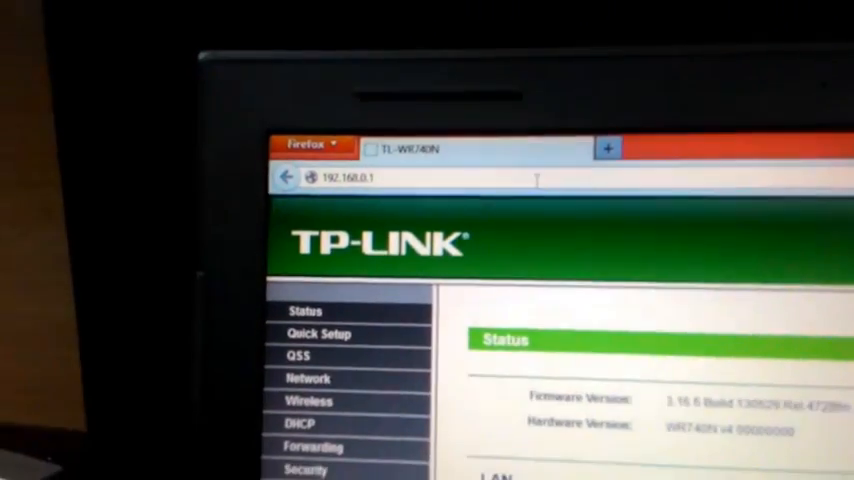
Step: Go to the TP-Link Wireless Settings page showing network name TP-Link with channel on Auto
{"action": "scroll", "scroll_direction": "down", "scroll_amount": 3}
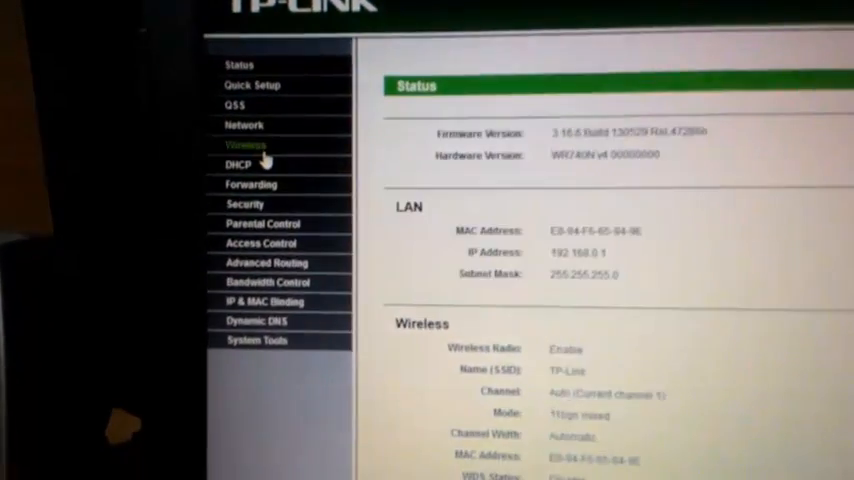
{"action": "left_click", "coordinate": [244, 144]}
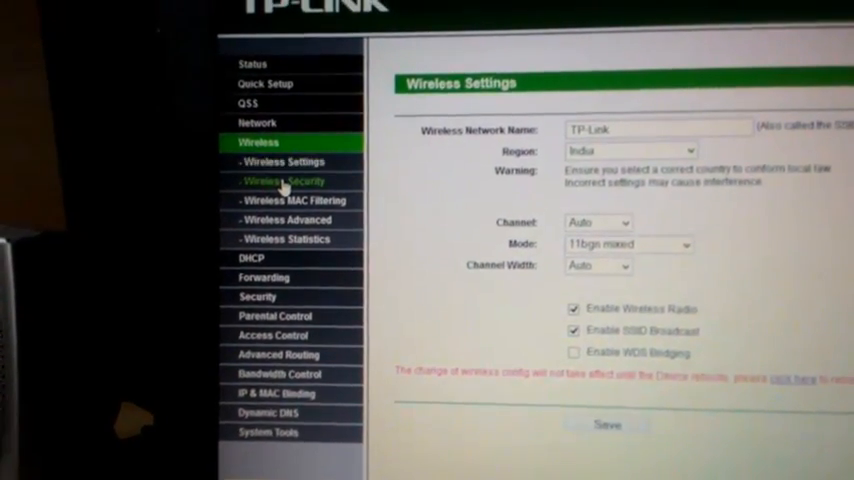
{"action": "left_click", "coordinate": [282, 180]}
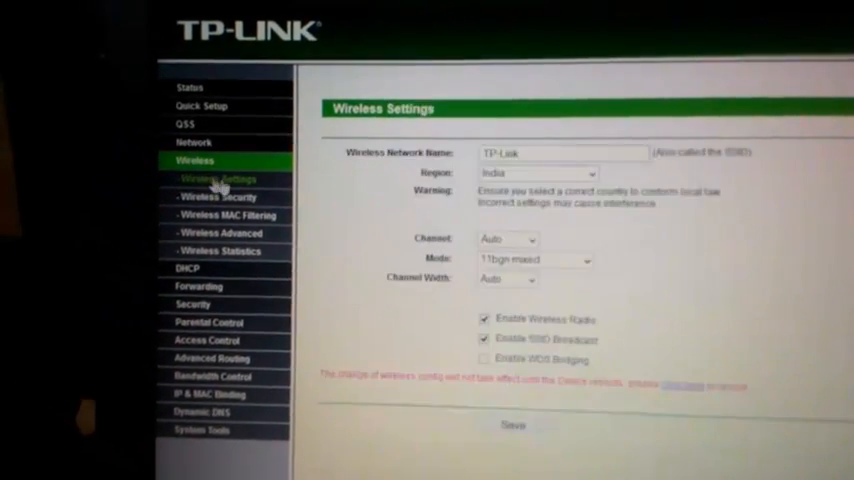
Step: Review the Channel Width options and choose channel 6 from the Channel list
{"action": "left_click", "coordinate": [416, 260]}
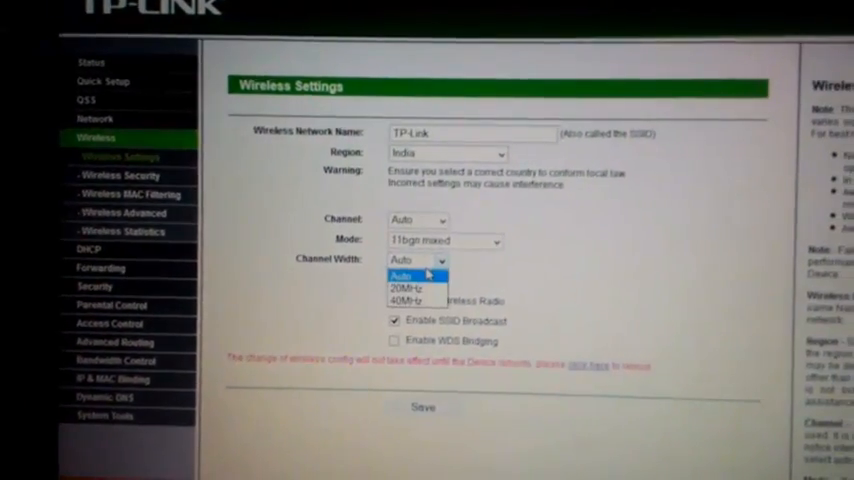
{"action": "left_click", "coordinate": [400, 276]}
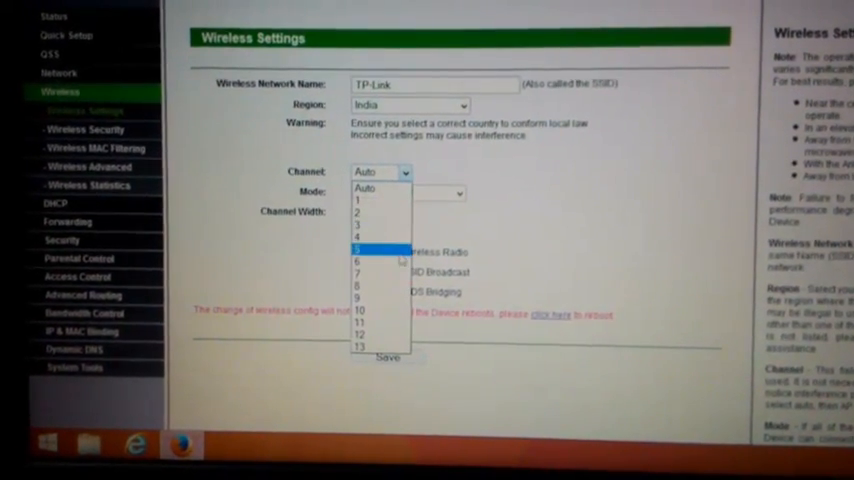
{"action": "left_click", "coordinate": [356, 260]}
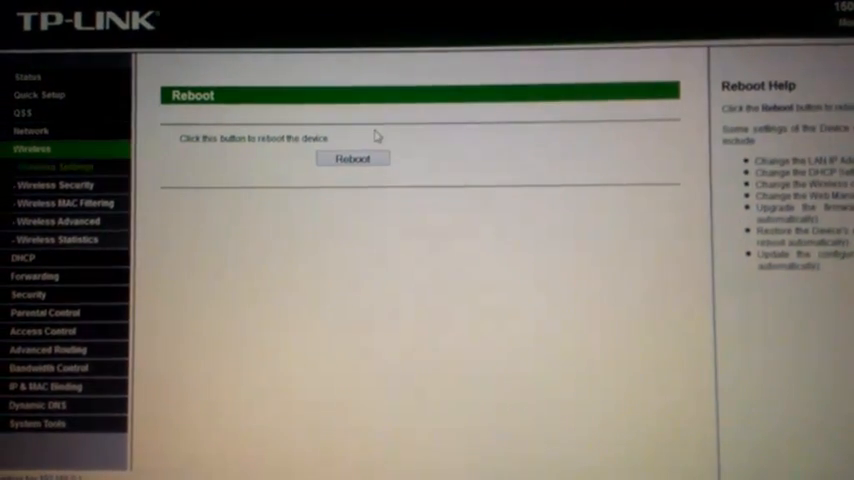
Step: Reboot the TP-Link router so the new wireless channel takes effect
{"action": "left_click", "coordinate": [352, 158]}
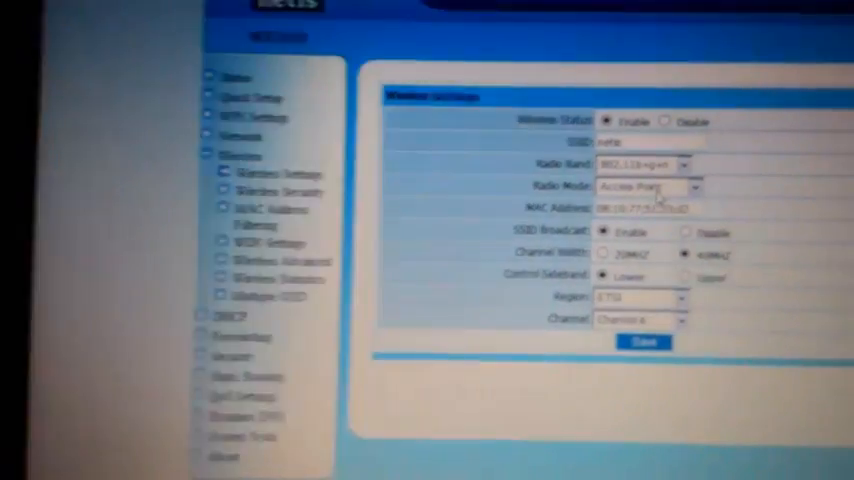
Step: Set Radio Mode to Repeater and scan for the TP-Link network to repeat
{"action": "left_click", "coordinate": [480, 188]}
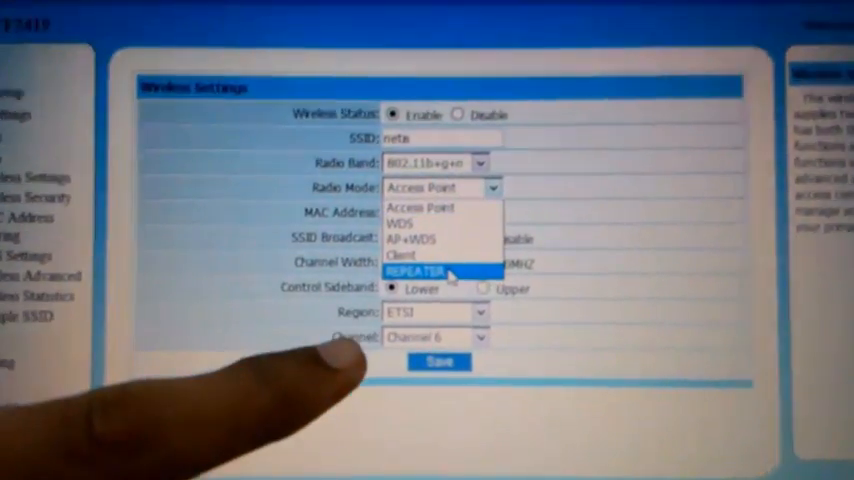
{"action": "left_click", "coordinate": [422, 272]}
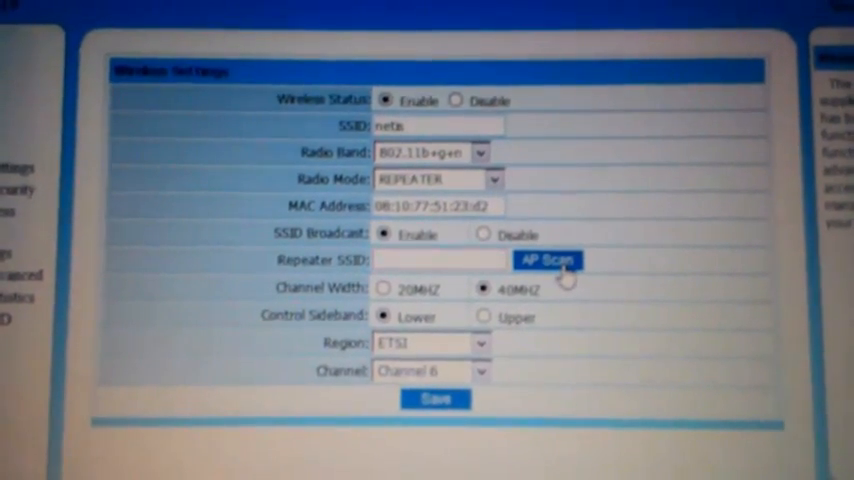
{"action": "left_click", "coordinate": [548, 260]}
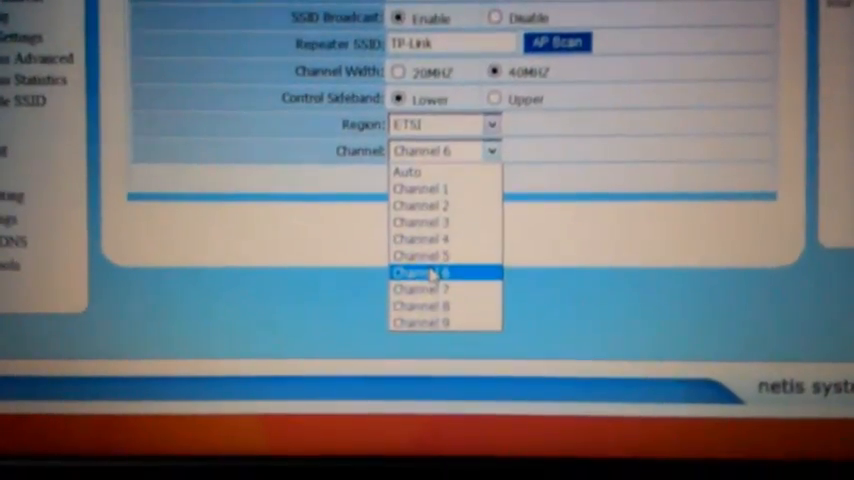
Step: Set the channel to Channel 6 and save the Netis wireless settings
{"action": "left_click", "coordinate": [432, 272]}
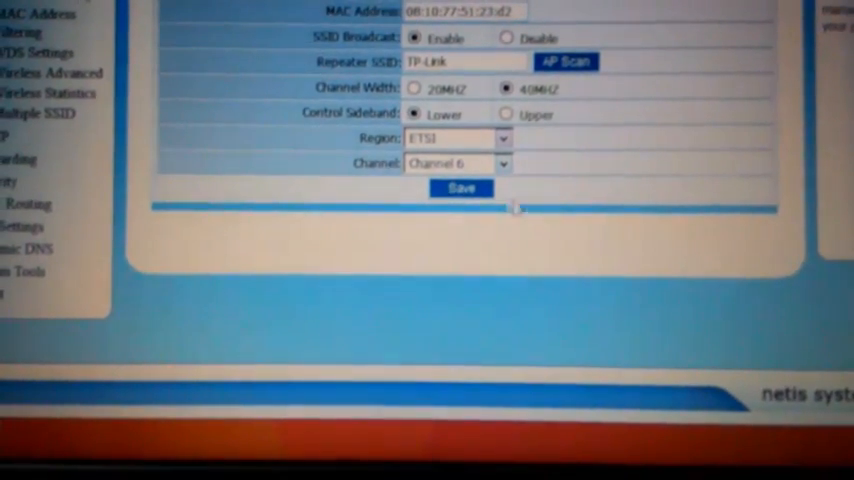
{"action": "scroll", "scroll_direction": "up", "scroll_amount": 3}
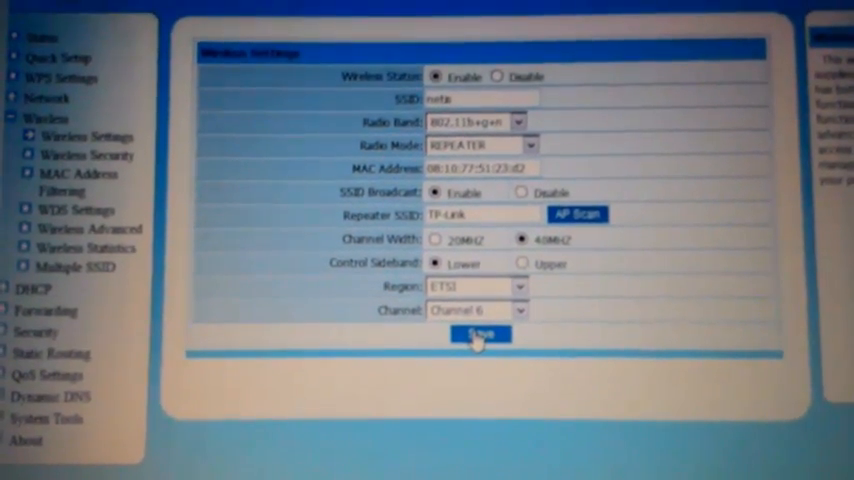
{"action": "left_click", "coordinate": [480, 332]}
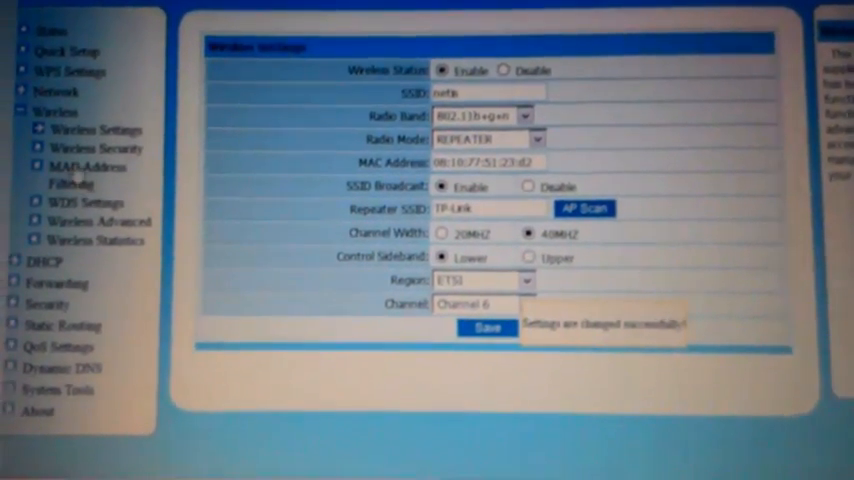
{"action": "left_click", "coordinate": [410, 176]}
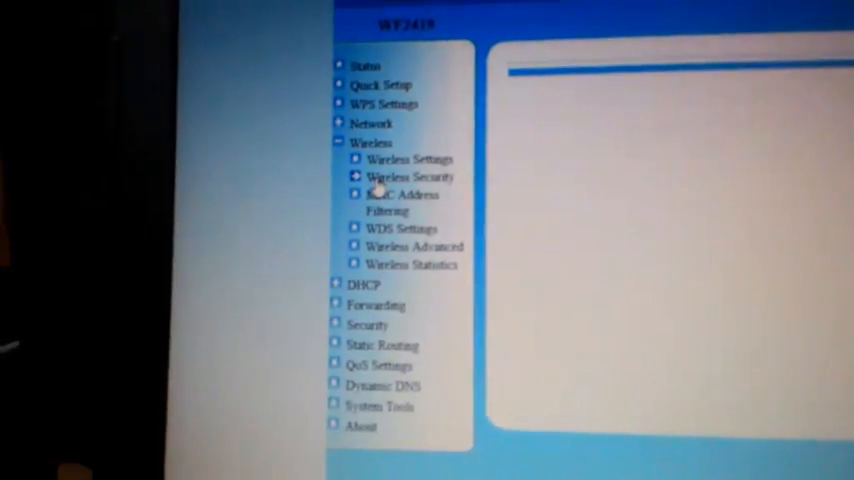
Step: Save repeater security as WPA2-PSK with AES encryption and the entered password
{"action": "left_click", "coordinate": [408, 176]}
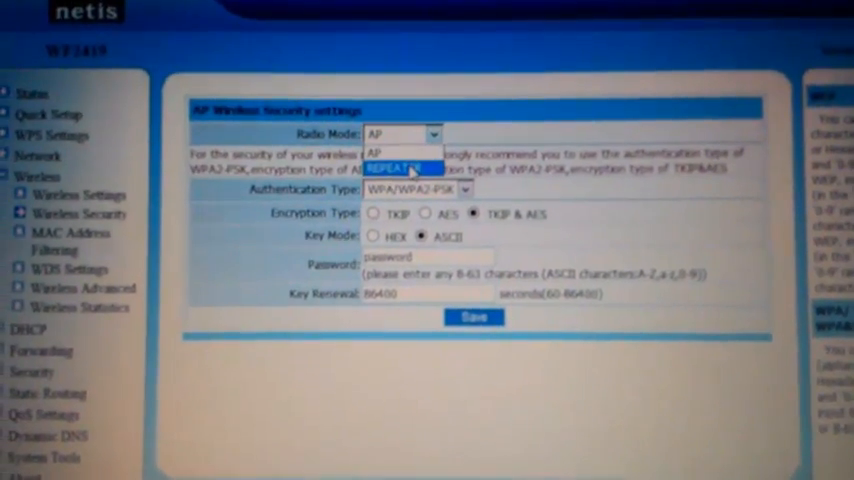
{"action": "left_click", "coordinate": [392, 168]}
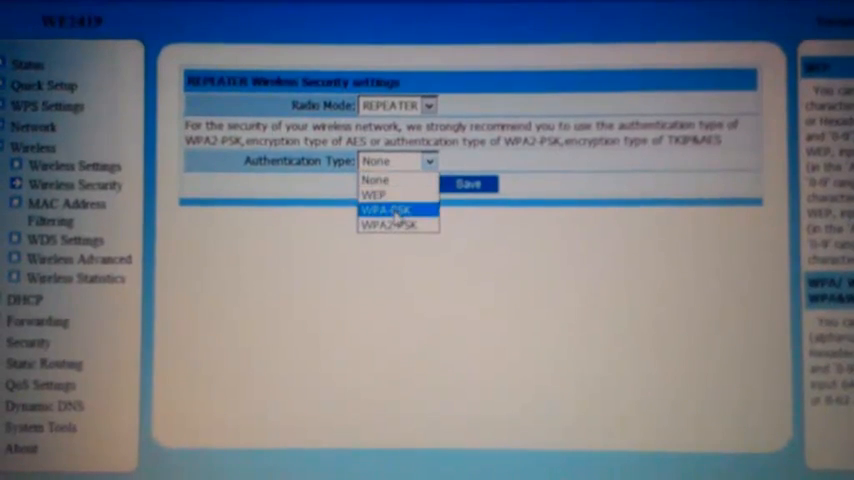
{"action": "left_click", "coordinate": [388, 210]}
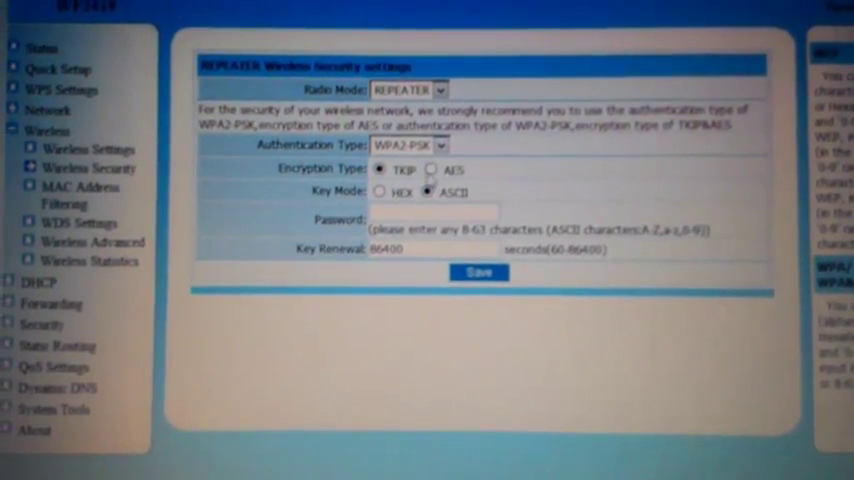
{"action": "left_click", "coordinate": [432, 172]}
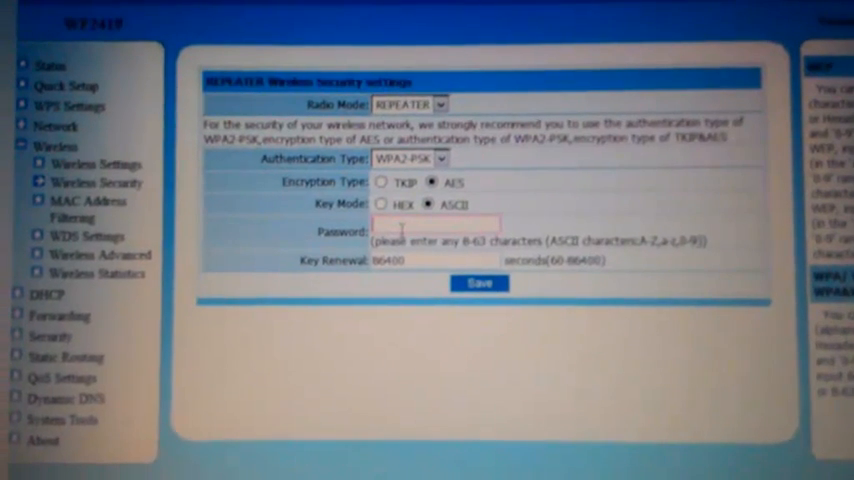
{"action": "type", "text": "my_India"}
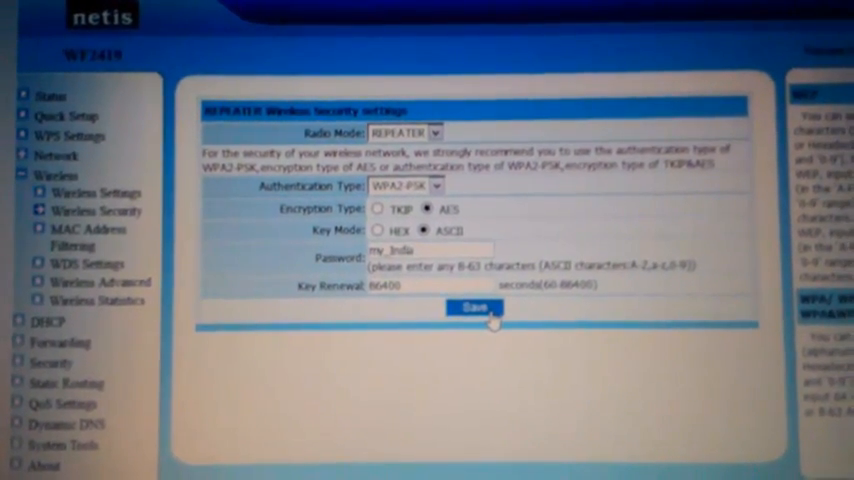
{"action": "left_click", "coordinate": [470, 308]}
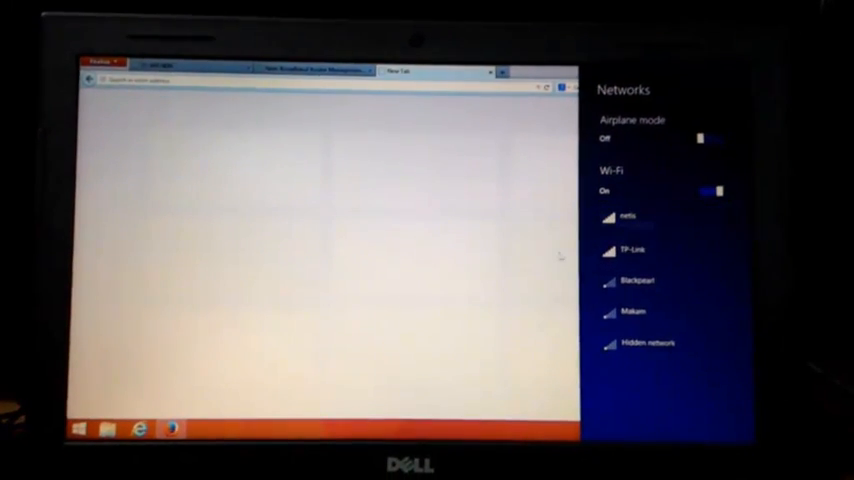
Step: Choose the netis network in the laptop's Wi-Fi list to connect
{"action": "left_click", "coordinate": [640, 216]}
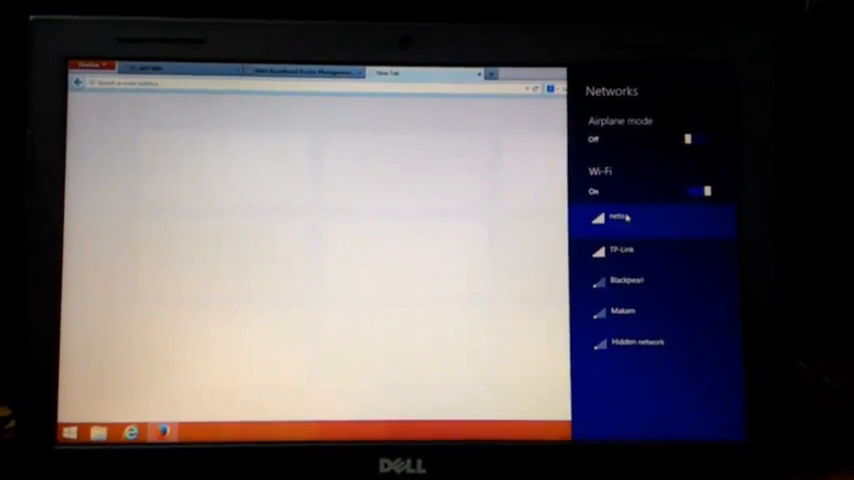